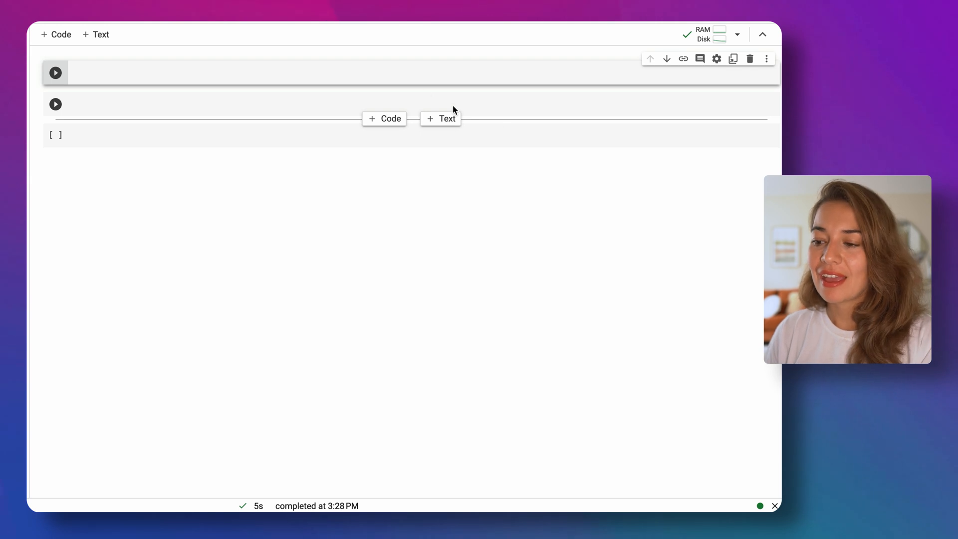
Run !pip install -U assemblyai in the first notebook cell.
{"action": "type", "text": "!p"}
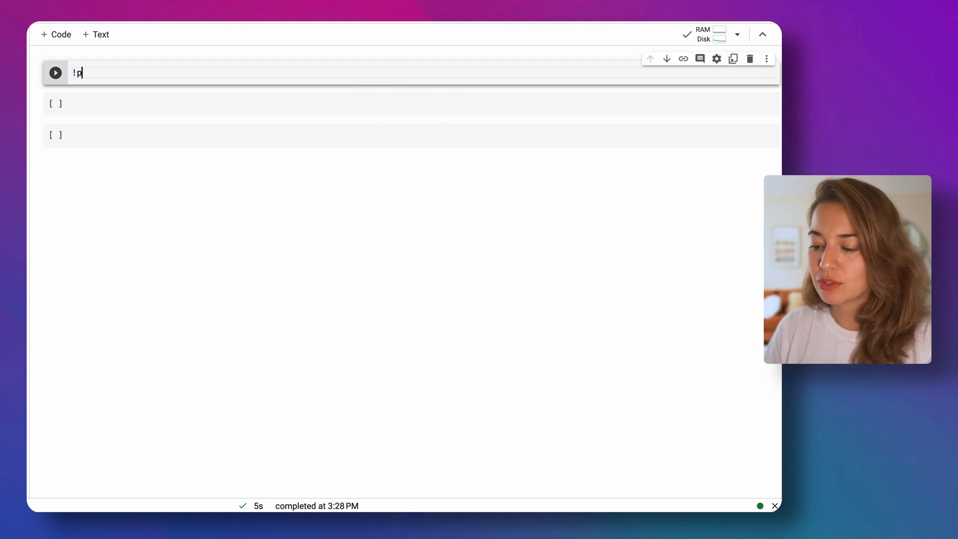
{"action": "type", "text": "ip install _"}
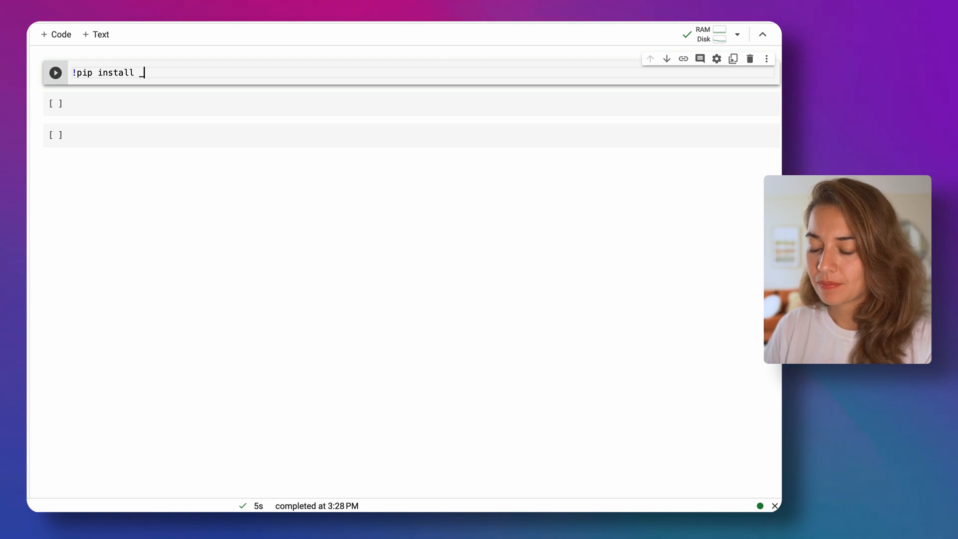
{"action": "type", "text": "-U"}
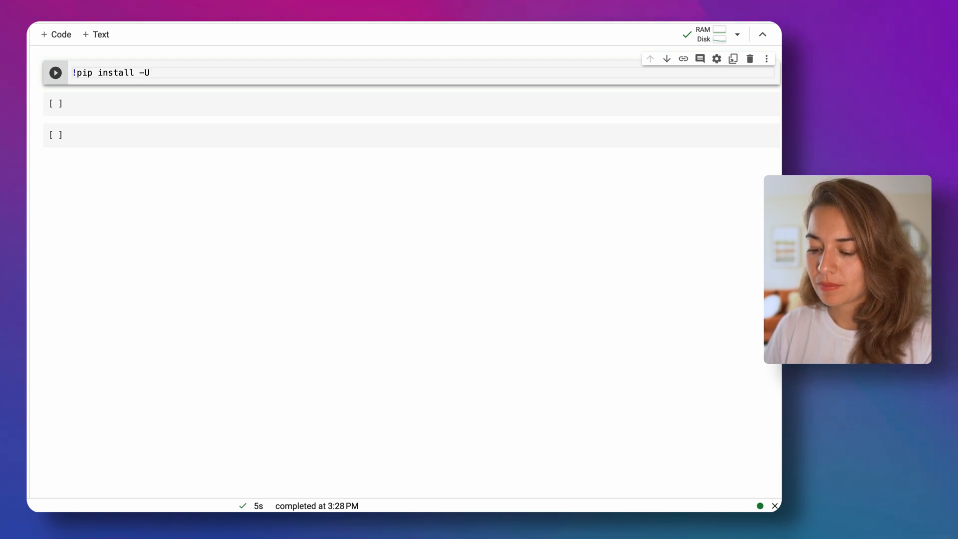
{"action": "type", "text": "assemblyai"}
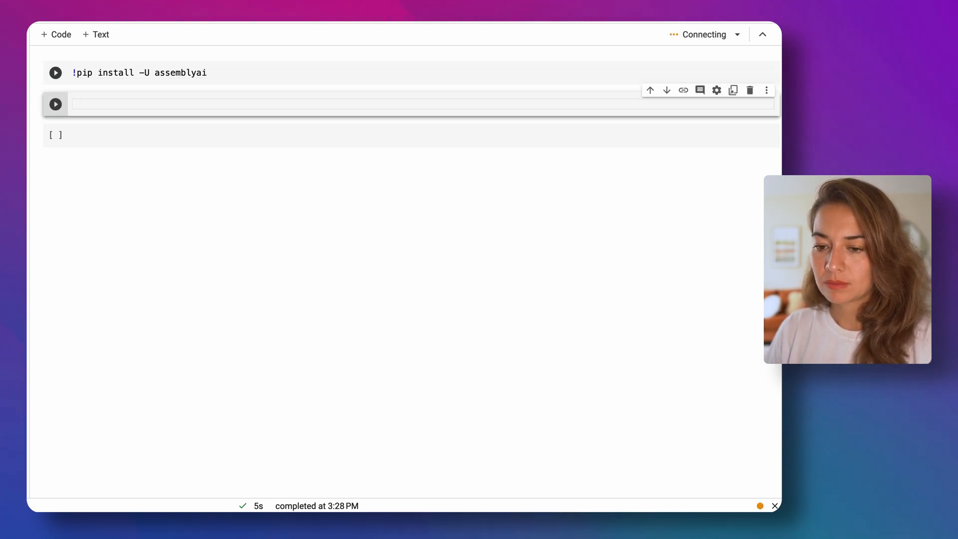
In the second cell, import assemblyai as aai and set aai.settings.api_key, then execute it.
{"action": "left_click", "coordinate": [55, 72]}
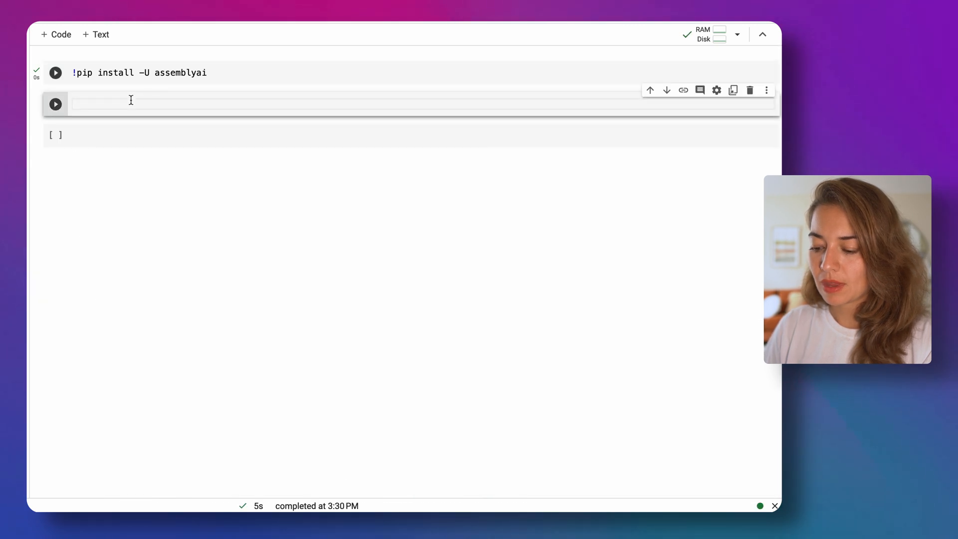
{"action": "type", "text": "import assemblyai as"}
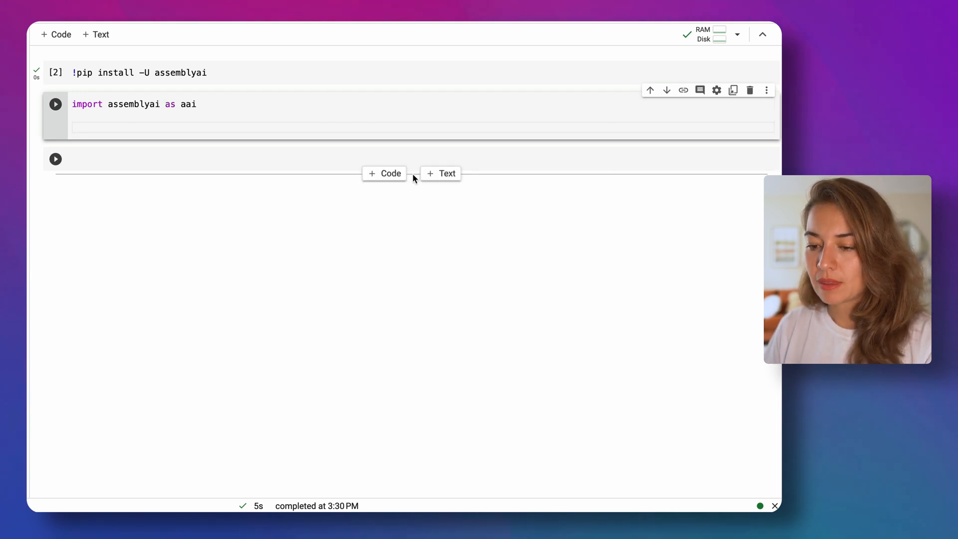
{"action": "type", "text": "aai."}
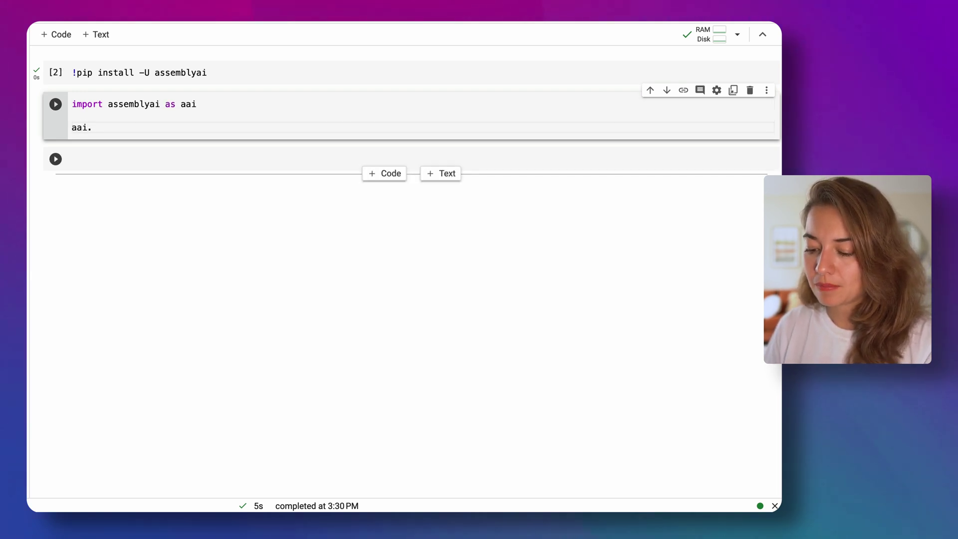
{"action": "type", "text": "settings.api_key = \"bc5f1b63f2884717acbd64bcf3b205fd"}
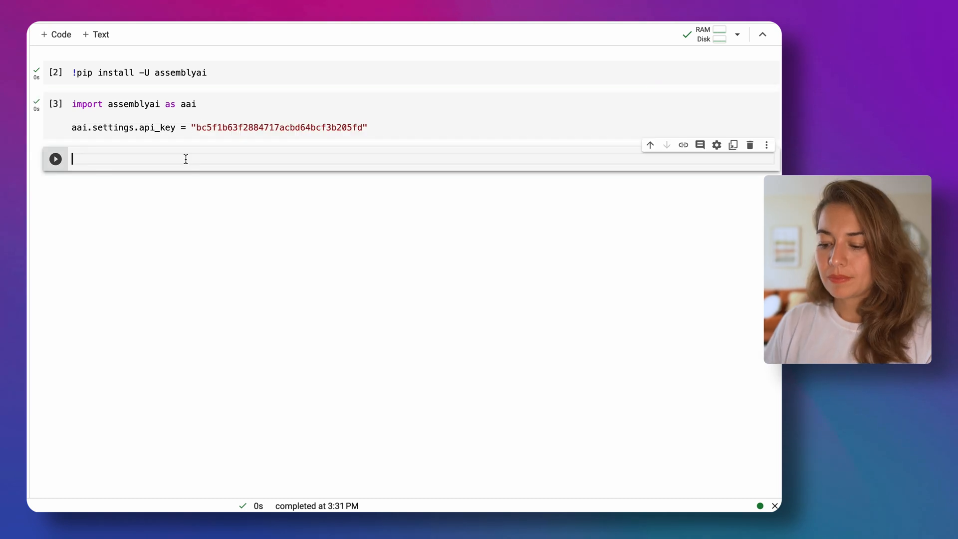
Write transcriber = aai.Transcriber() in the third cell.
{"action": "type", "text": "transcriber"}
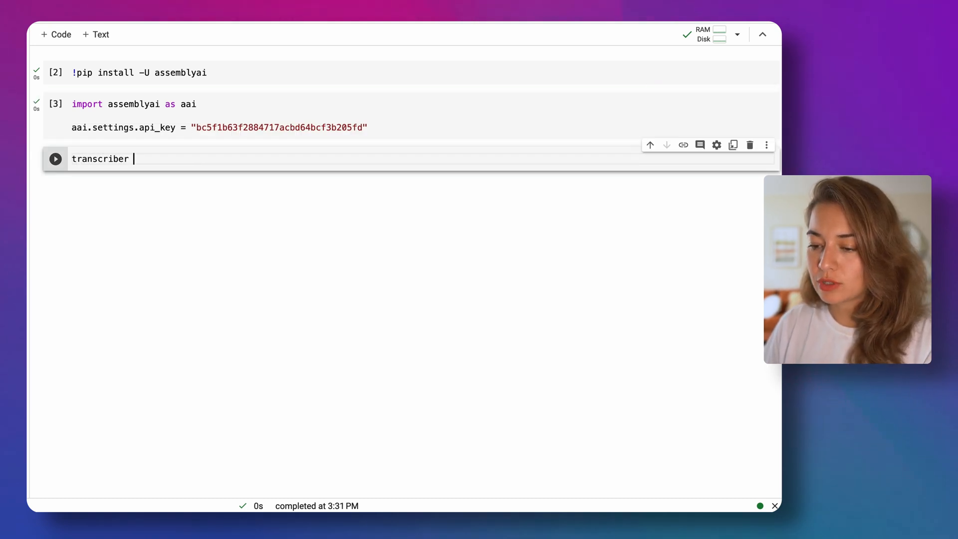
{"action": "type", "text": "= aai."}
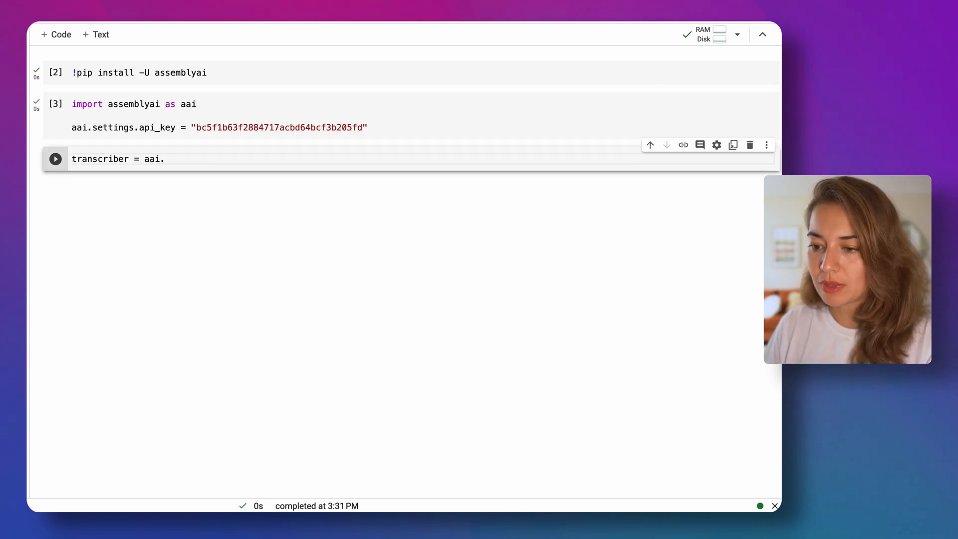
{"action": "type", "text": "Tran"}
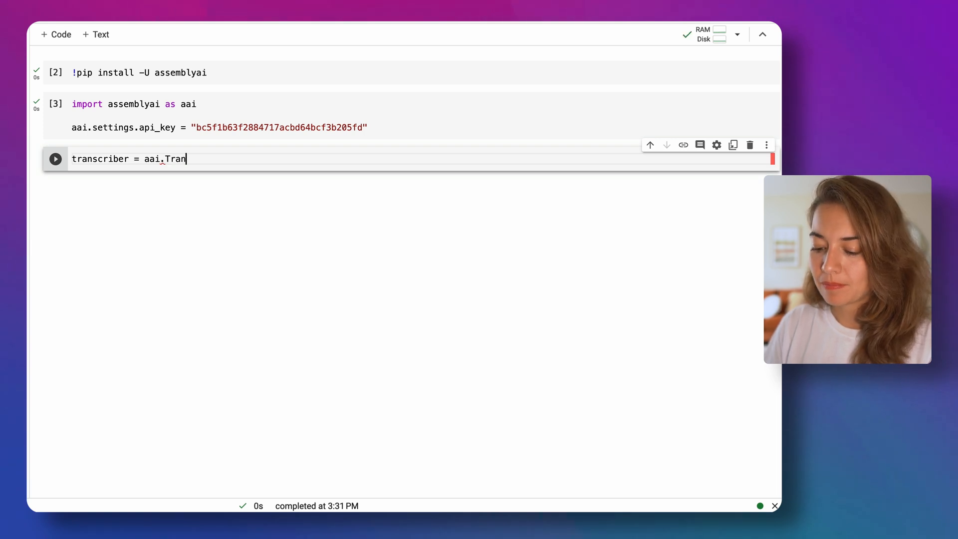
{"action": "type", "text": "scriber()"}
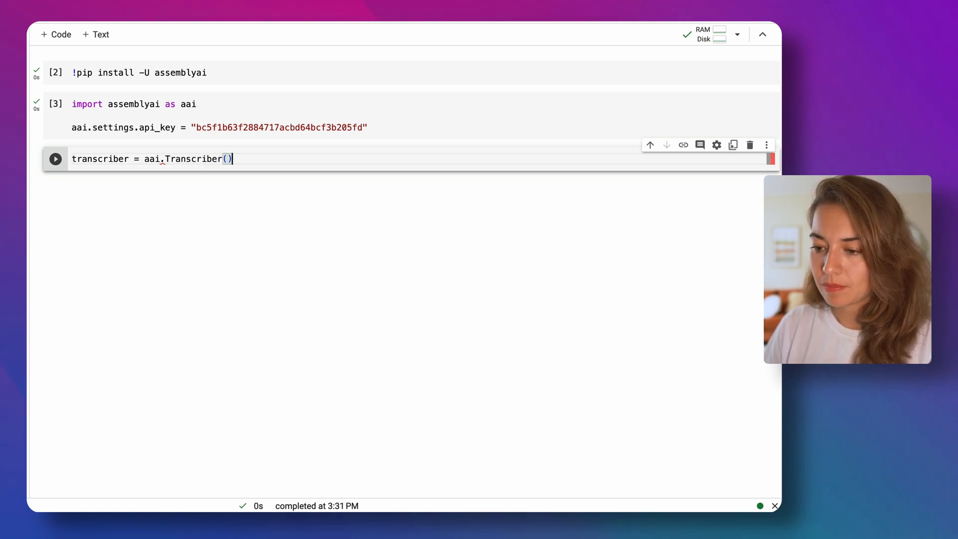
{"action": "key", "text": "Enter"}
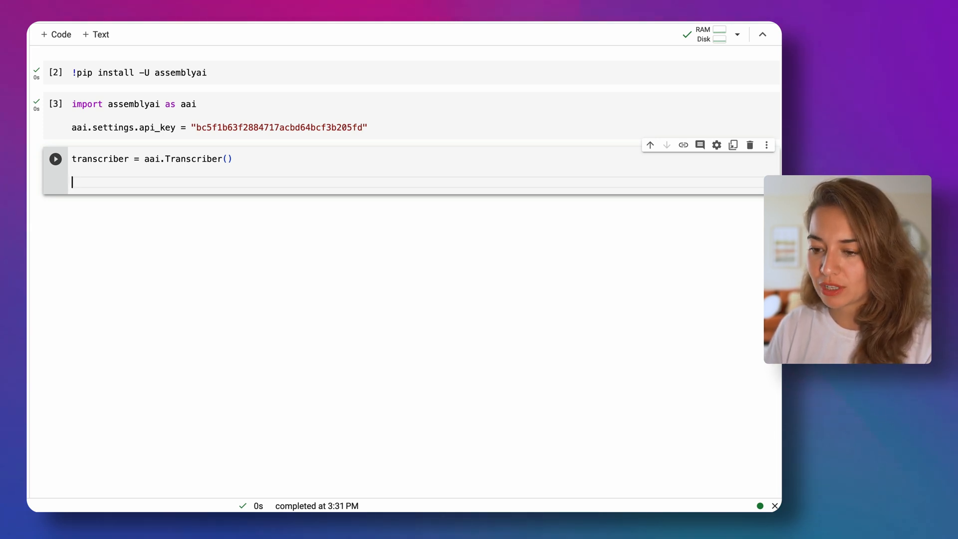
Add transcript_group = transcriber.transcribe_group(["example1.mp3", "example2.mp3"]).
{"action": "type", "text": "transcript"}
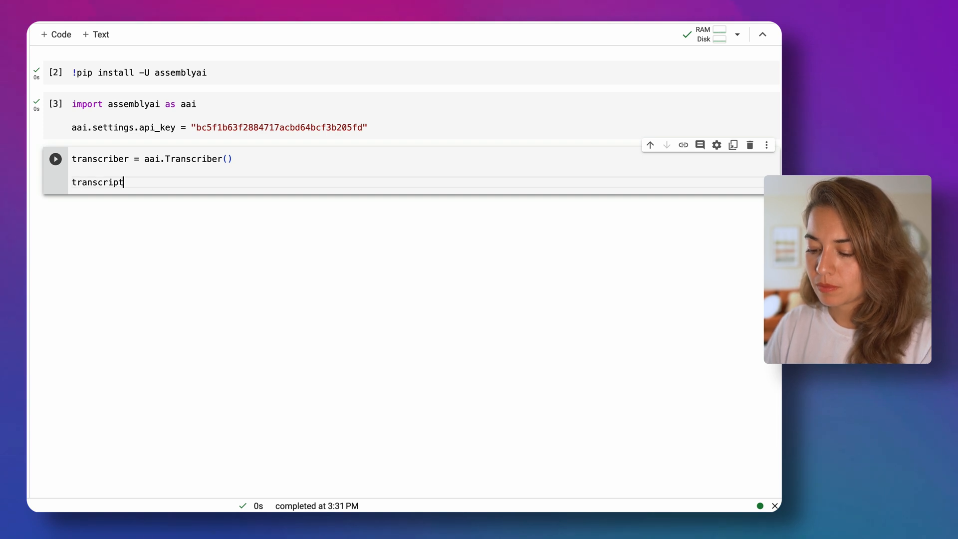
{"action": "type", "text": "_group = t"}
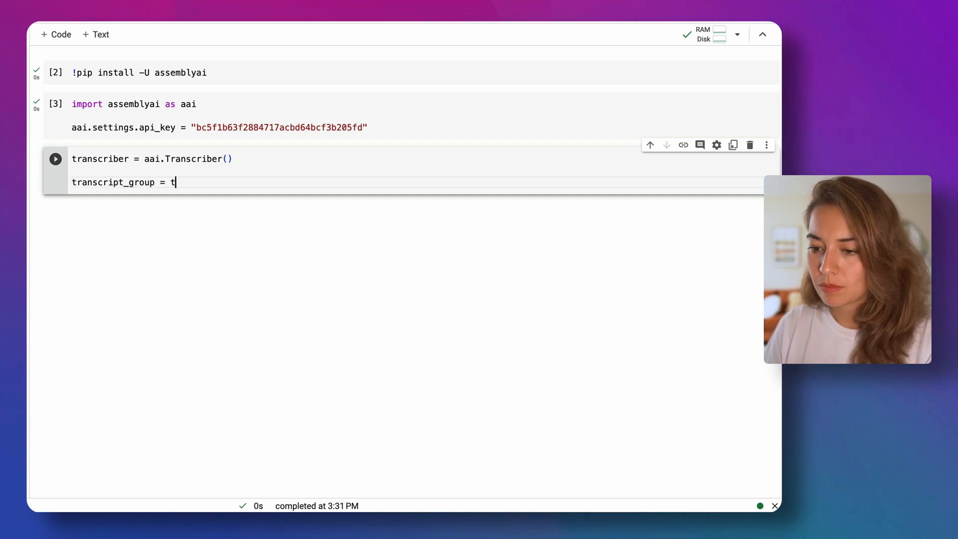
{"action": "type", "text": "ranscriber."}
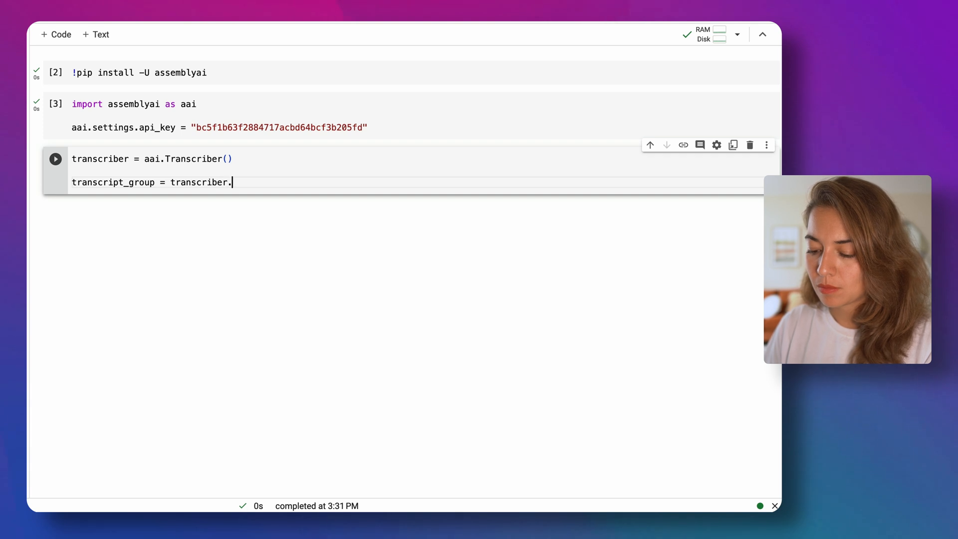
{"action": "type", "text": "transcribe_g"}
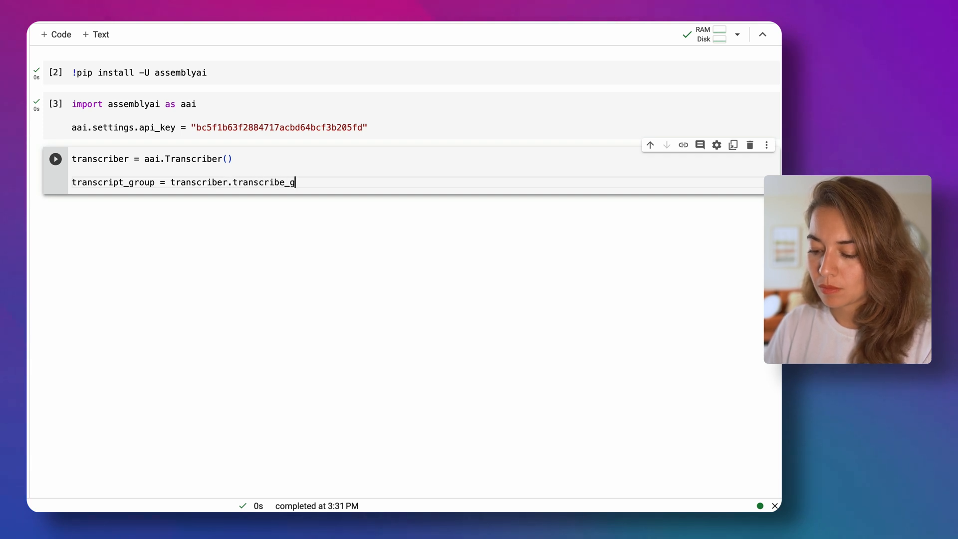
{"action": "type", "text": "roup()"}
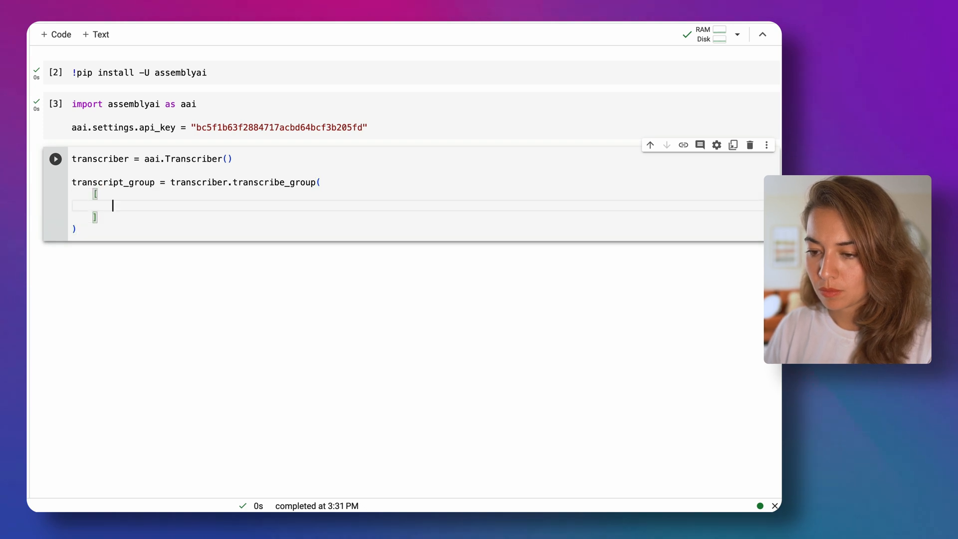
{"action": "type", "text": "\"example\""}
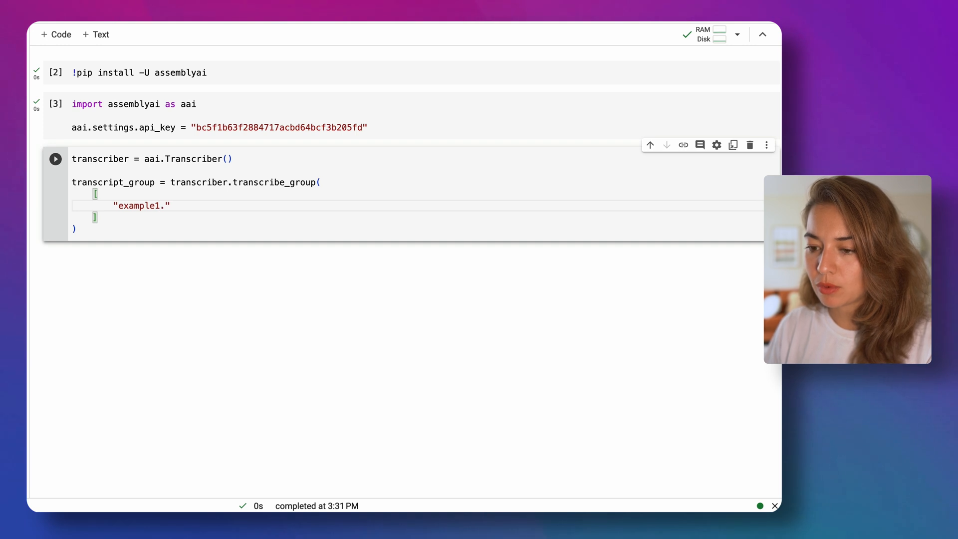
{"action": "type", "text": "mp3"}
{"action": "type", "text": "\"e"}
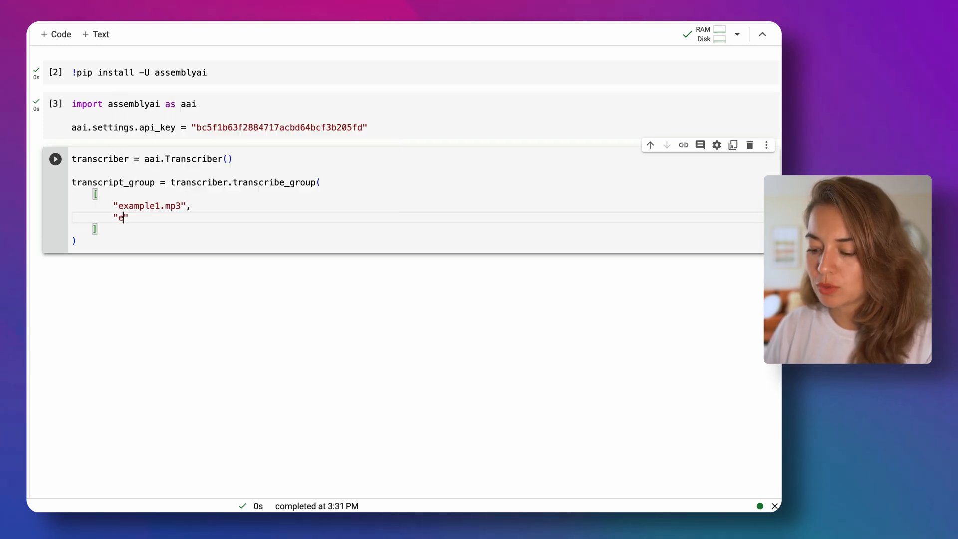
{"action": "type", "text": "xample2.mp"}
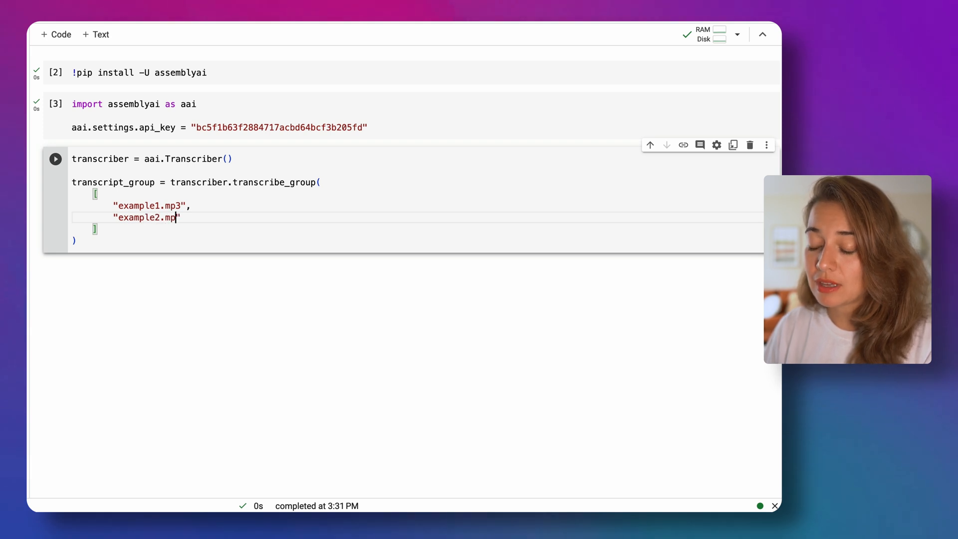
{"action": "type", "text": "3\""}
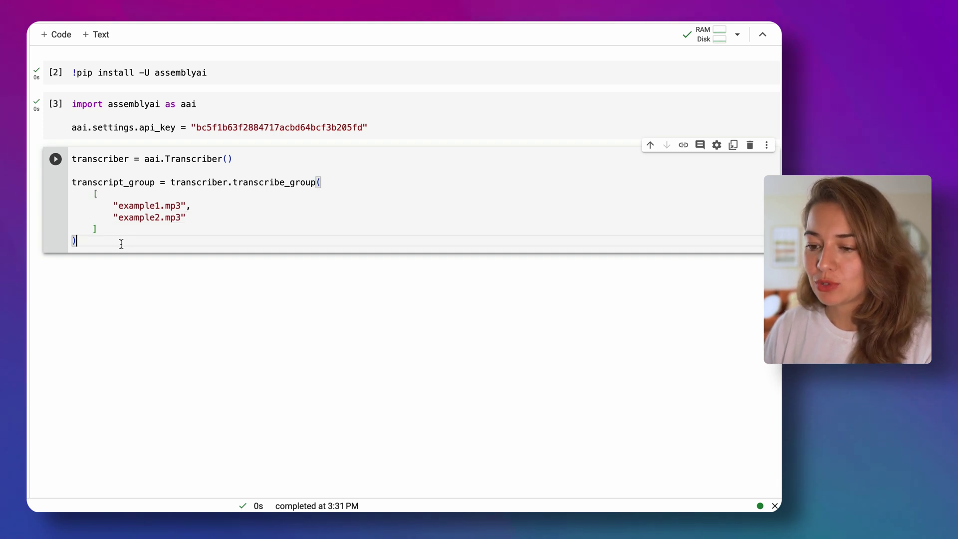
Execute the transcribe_group cell so both MP3s are transcribed.
{"action": "left_click", "coordinate": [54, 159]}
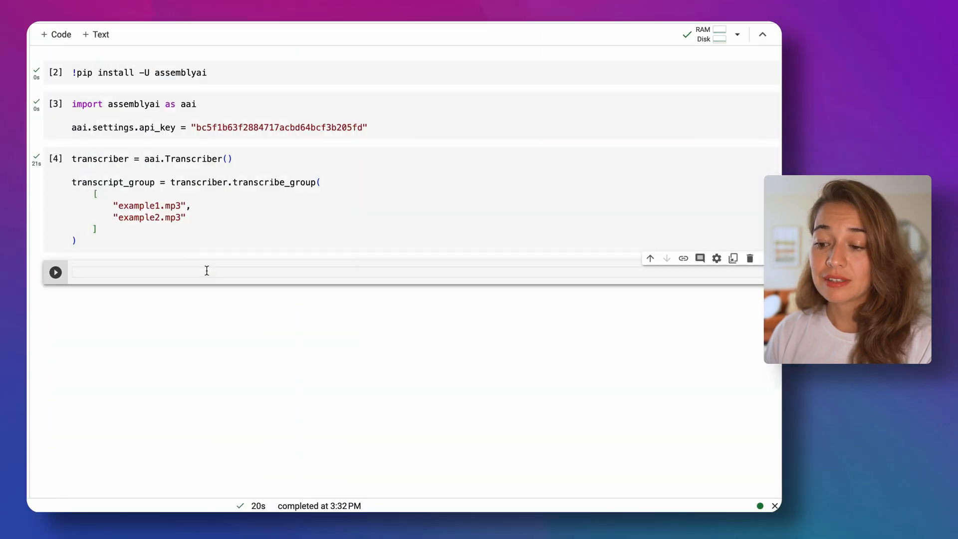
Start a params dict with answer_format set to "TLDR".
{"action": "type", "text": "q"}
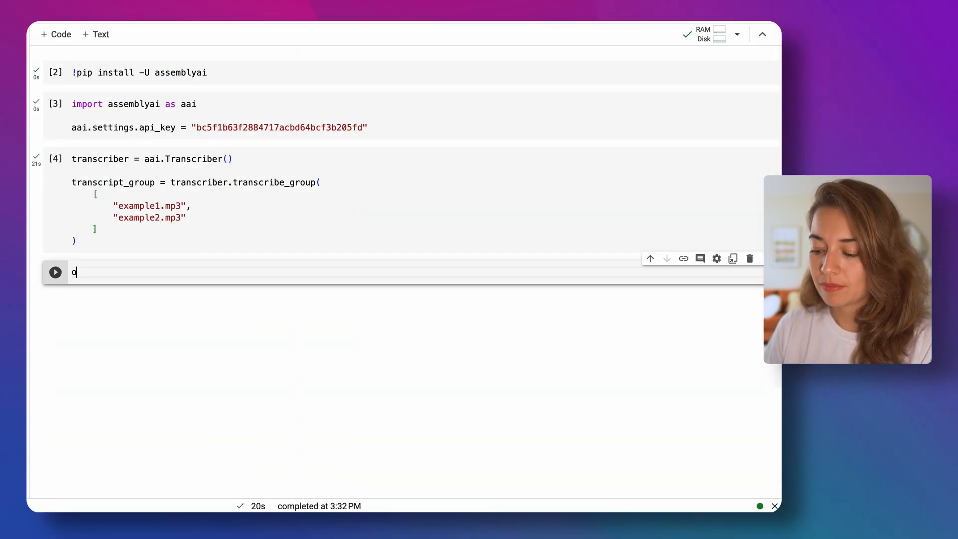
{"action": "type", "text": "params="}
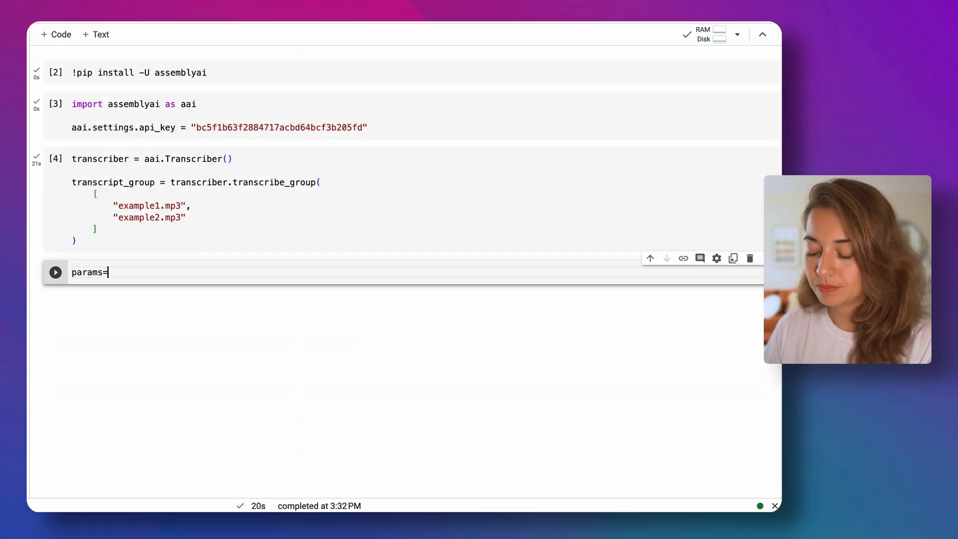
{"action": "type", "text": "{"}
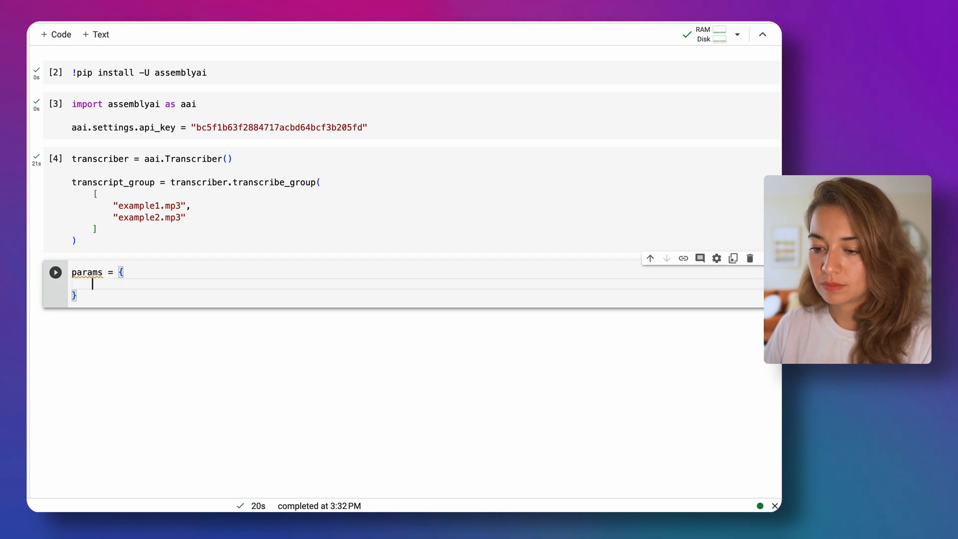
{"action": "type", "text": "\"\""}
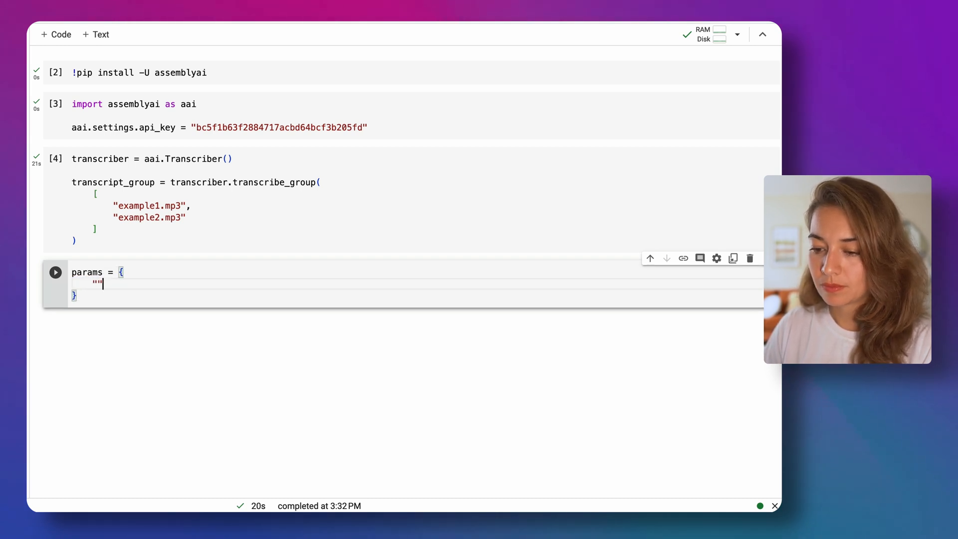
{"action": "type", "text": "answer"}
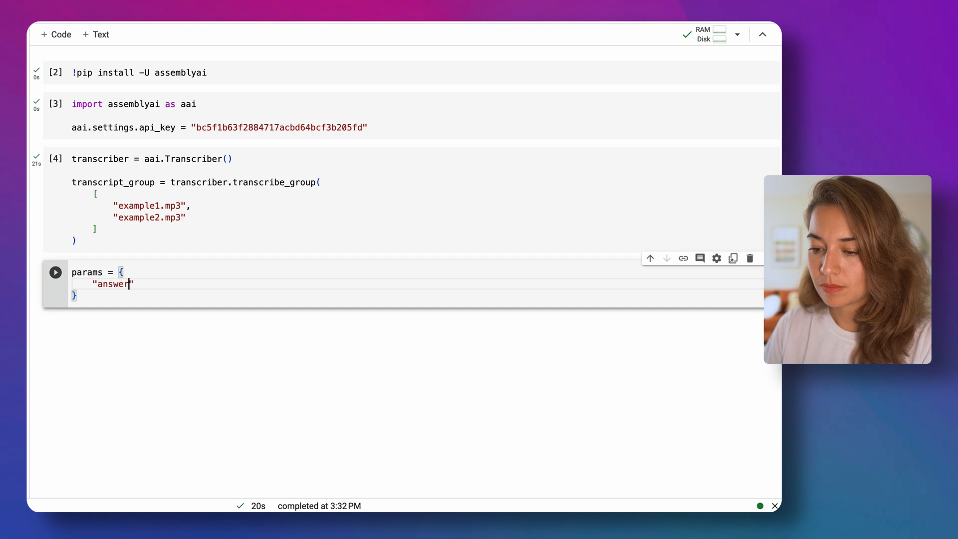
{"action": "type", "text": "_format"}
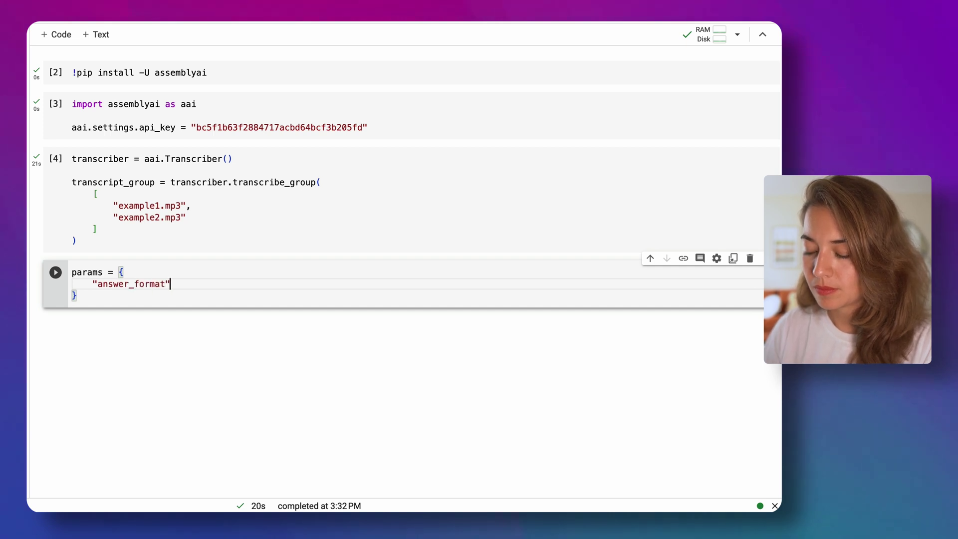
{"action": "type", "text": ":\"\""}
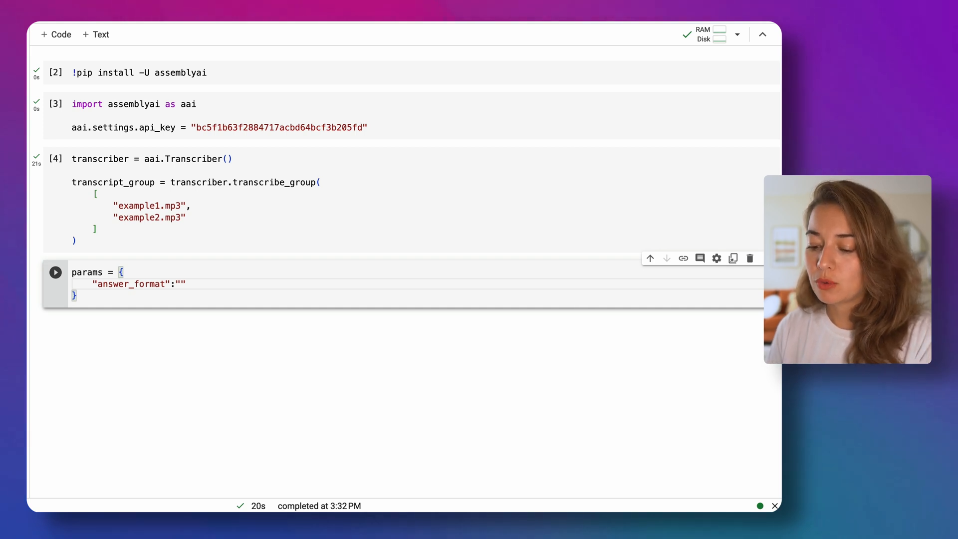
{"action": "type", "text": "TLDR"}
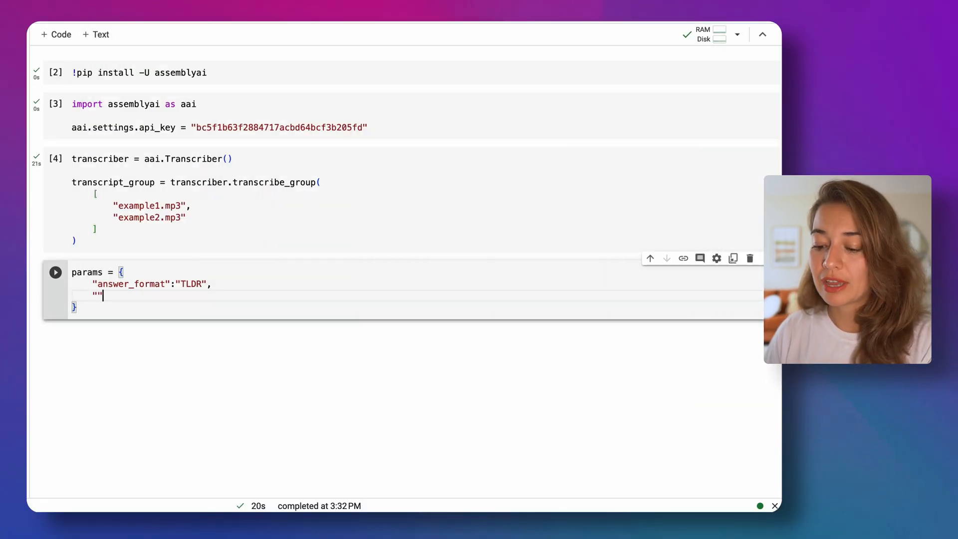
Add a context entry describing the audio files as YouTube videos by a famous YouTuber.
{"action": "type", "text": "context"}
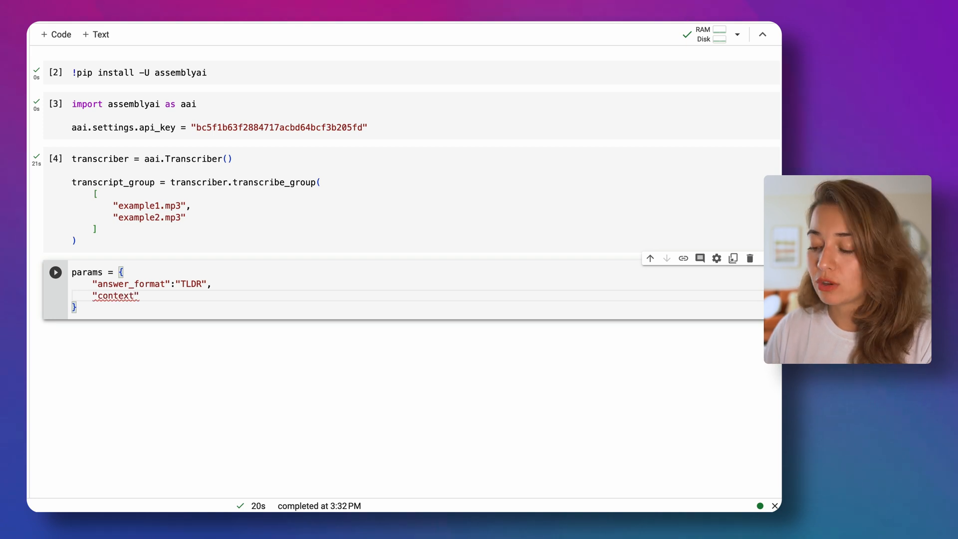
{"action": "type", "text": ":\"\""}
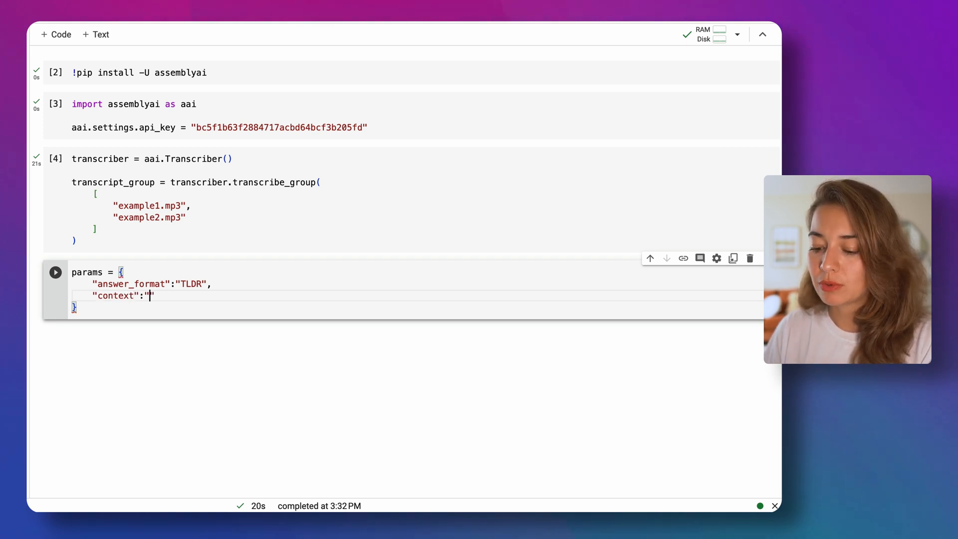
{"action": "type", "text": "These are a"}
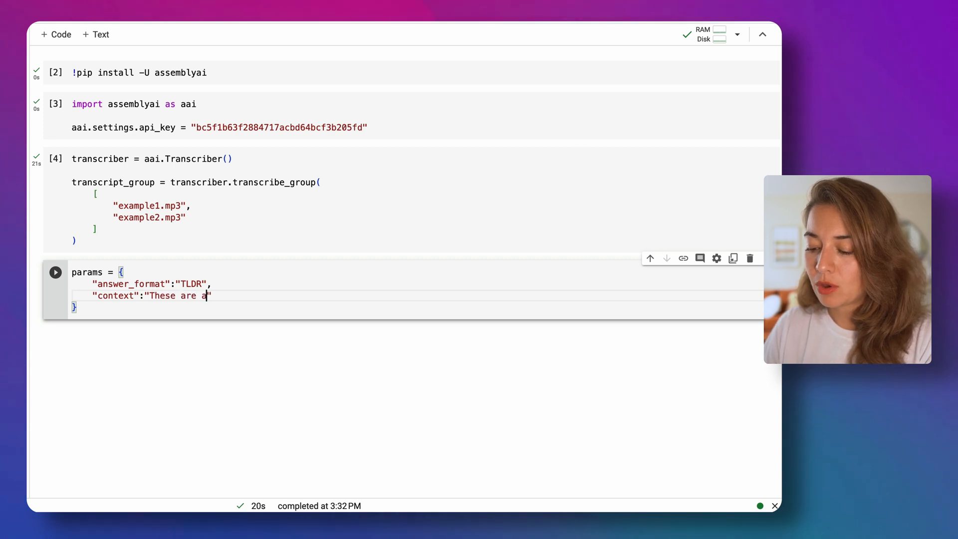
{"action": "type", "text": "udios files of"}
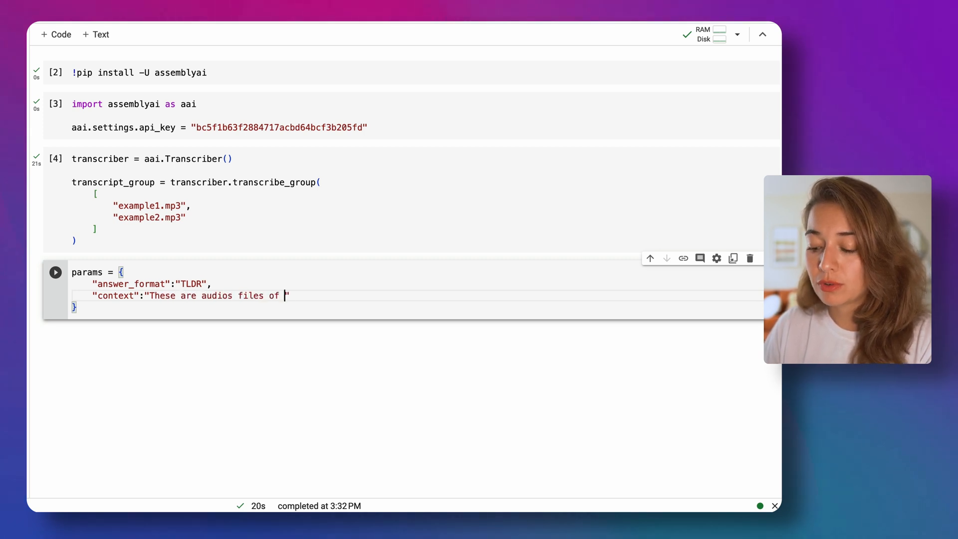
{"action": "type", "text": "YouTube videos by"}
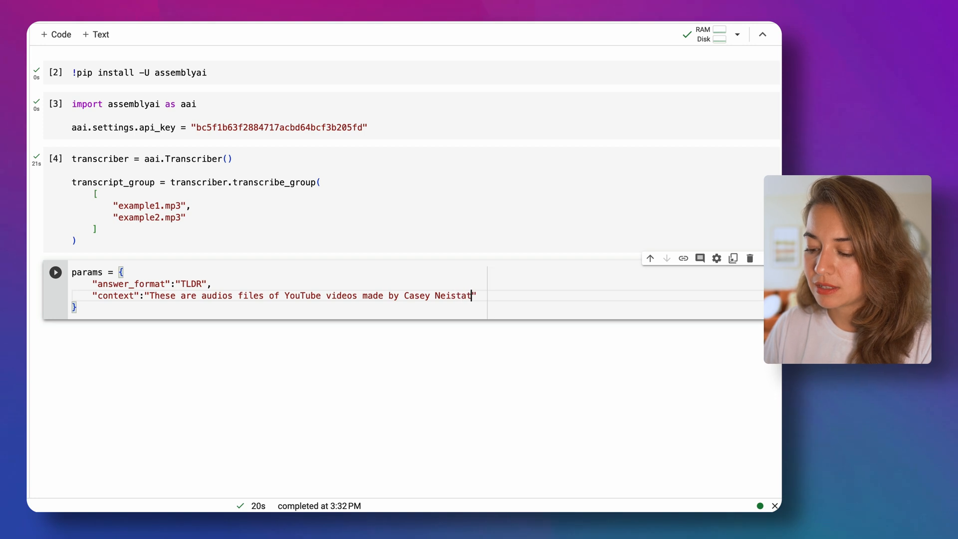
{"action": "type", "text": ". He is a"}
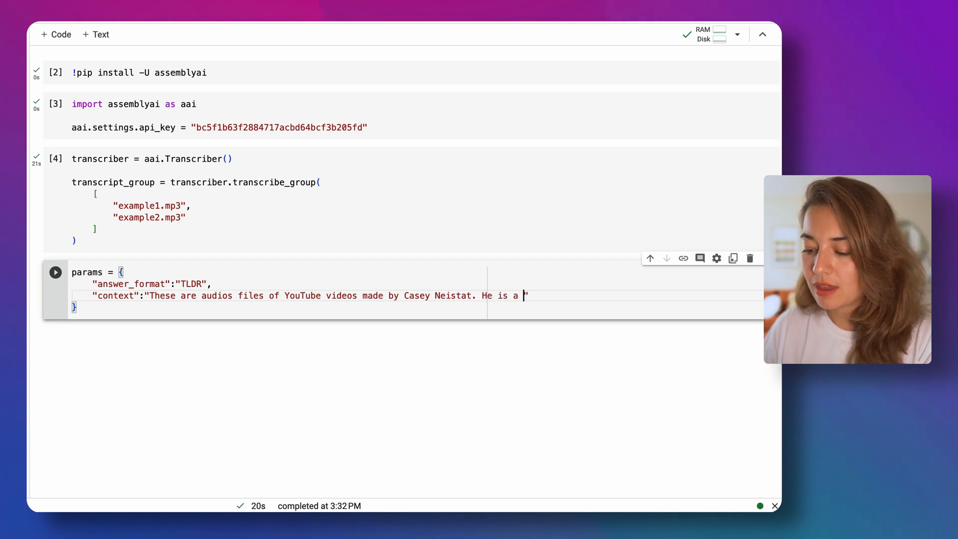
{"action": "type", "text": "famous"}
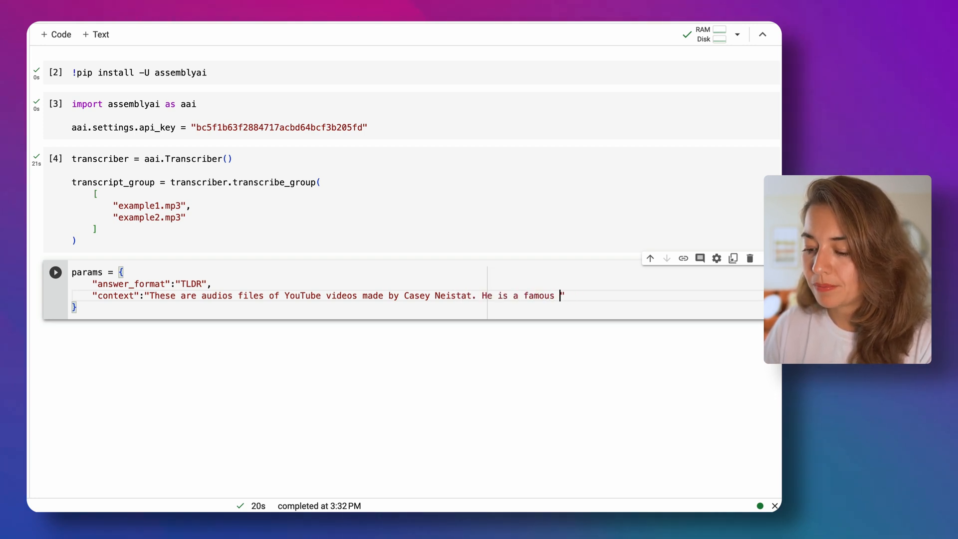
{"action": "type", "text": "YouTuber."}
{"action": "type", "text": "\"final_model"}
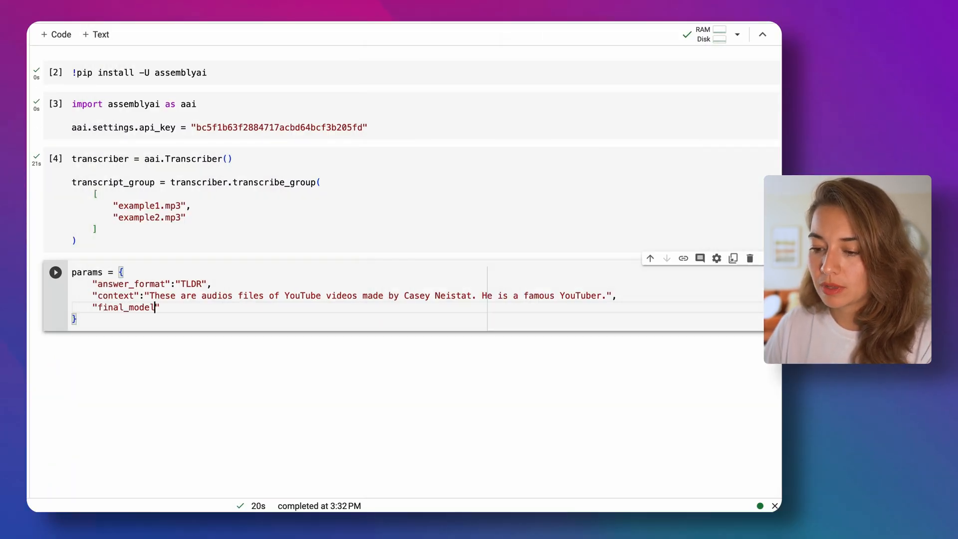
Add final_model "basic", run the params cell and begin the next cell.
{"action": "type", "text": ":\"ba"}
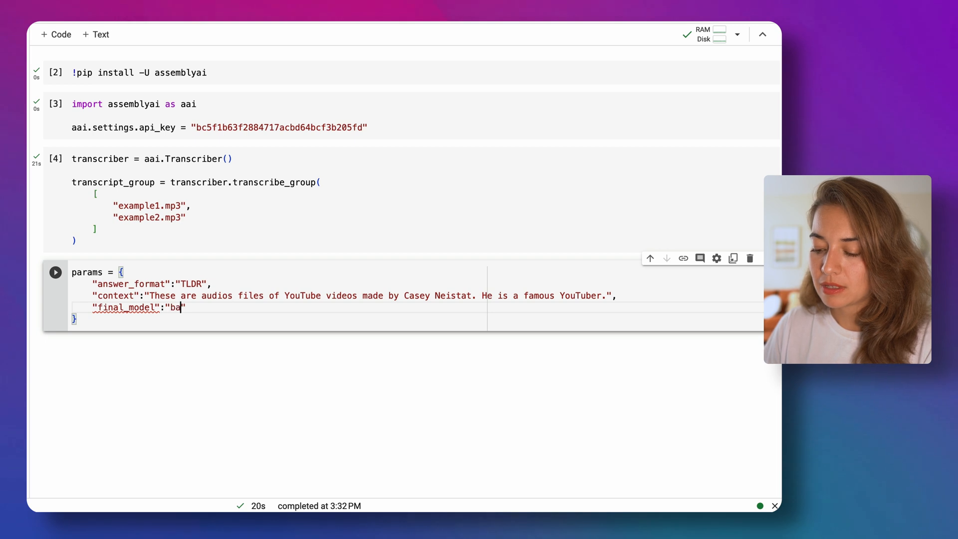
{"action": "type", "text": "sic"}
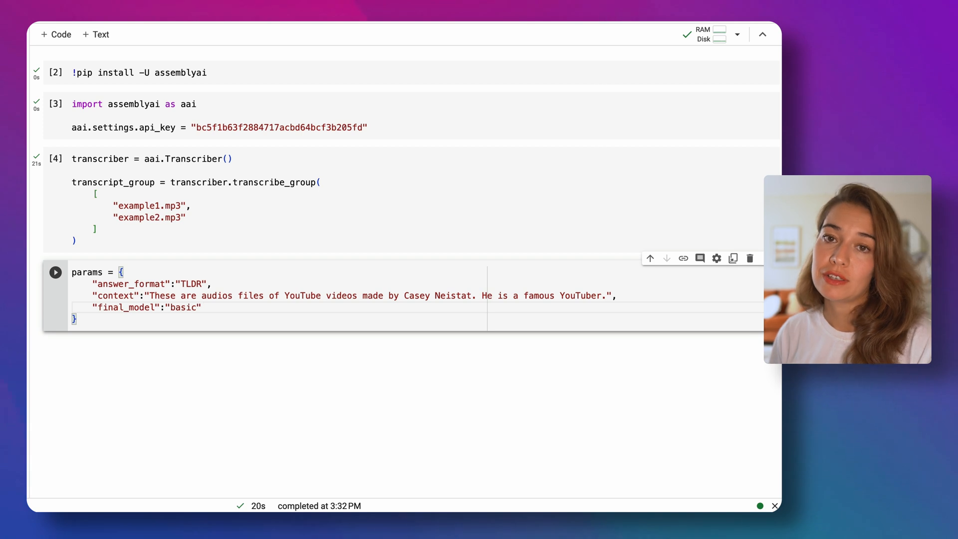
{"action": "type", "text": "transcript_group.lem"}
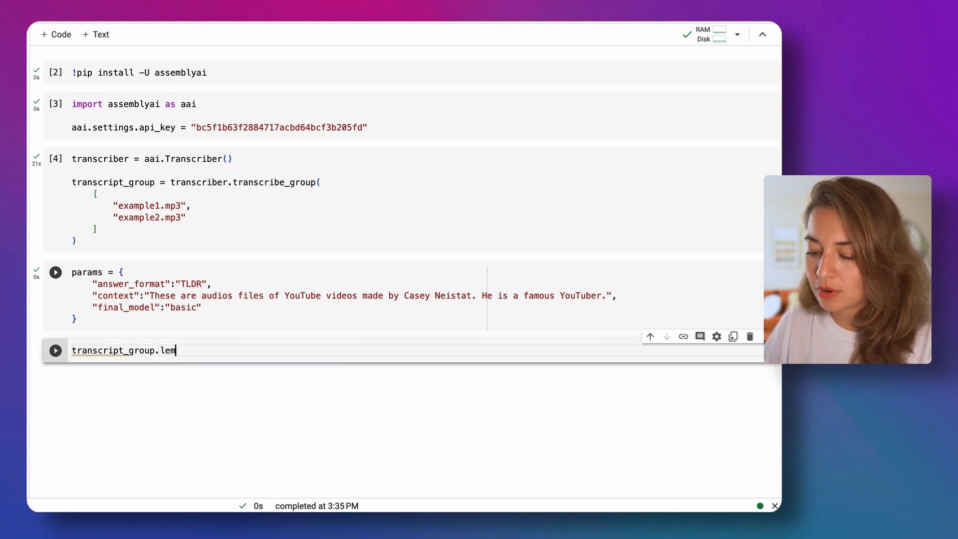
Run result = transcript_group.lemur.summarize(**params) on both transcripts.
{"action": "type", "text": "ur."}
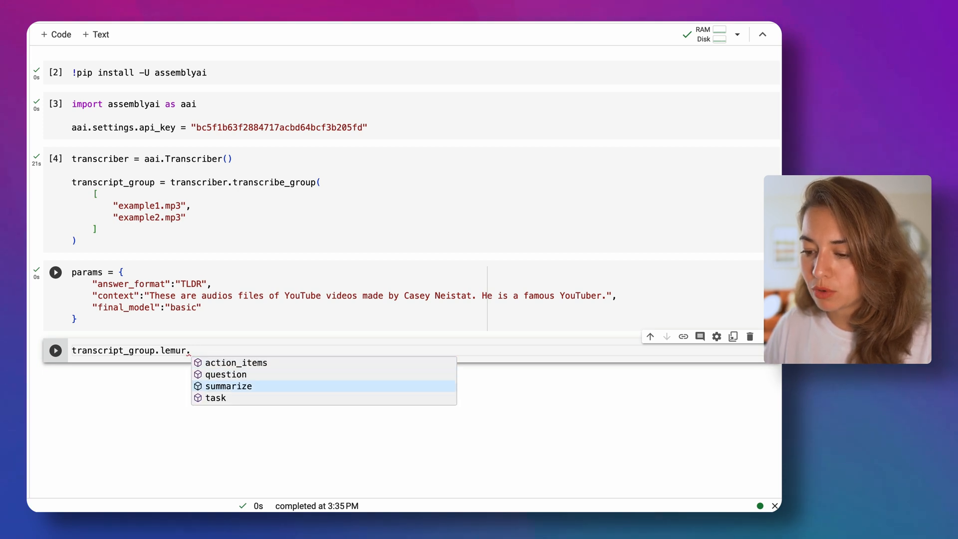
{"action": "left_click", "coordinate": [229, 385]}
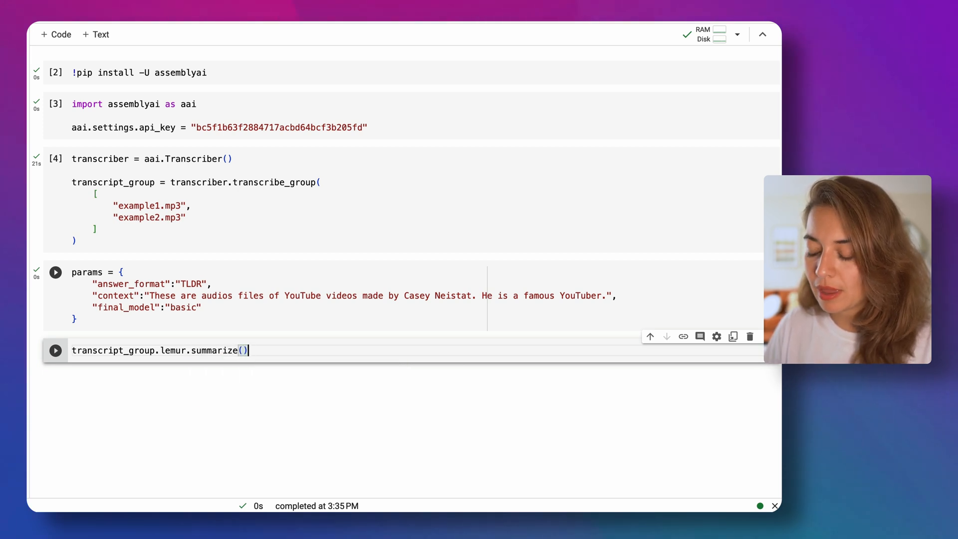
{"action": "type", "text": "**params"}
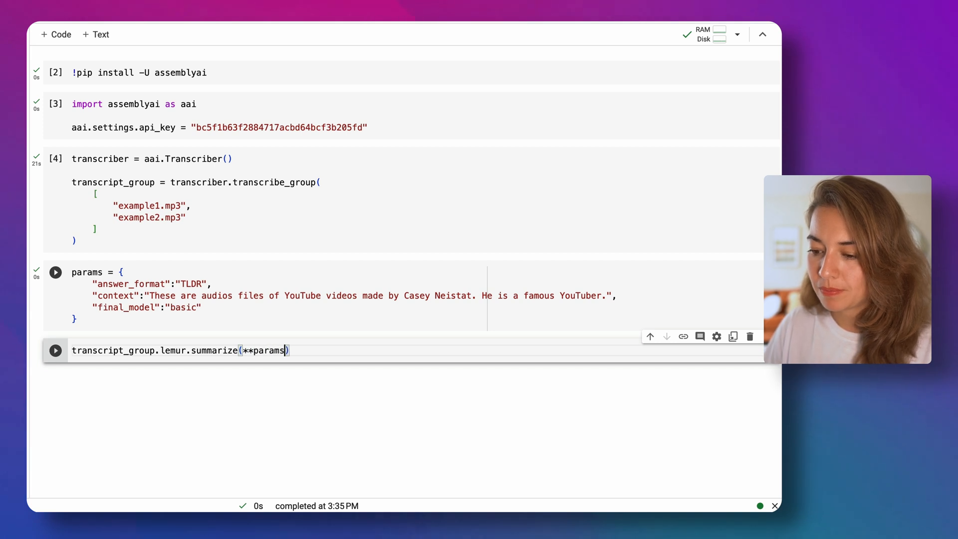
{"action": "type", "text": "result ="}
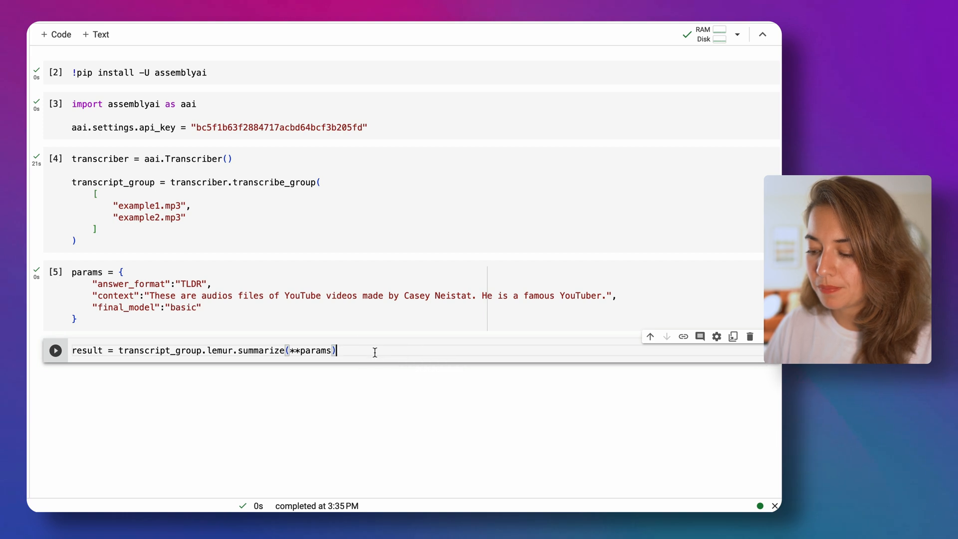
{"action": "left_click", "coordinate": [55, 351]}
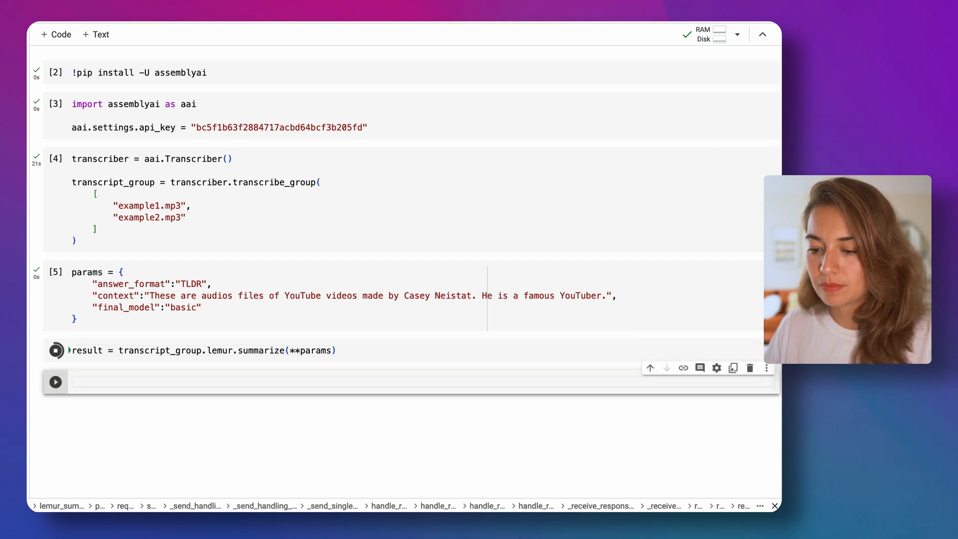
Print result.response to show the TLDR summary.
{"action": "type", "text": "print()"}
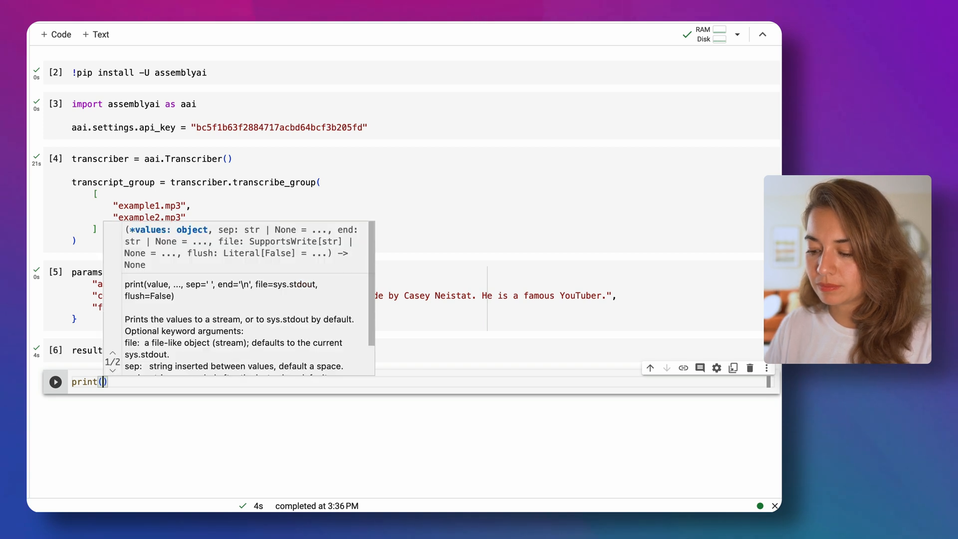
{"action": "type", "text": "result.response"}
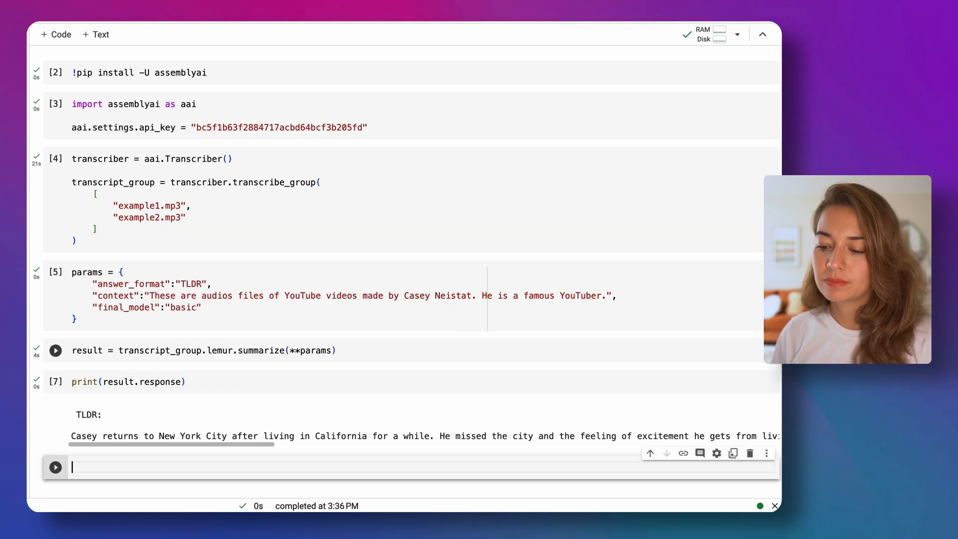
{"action": "scroll", "scroll_direction": "down", "scroll_amount": 3}
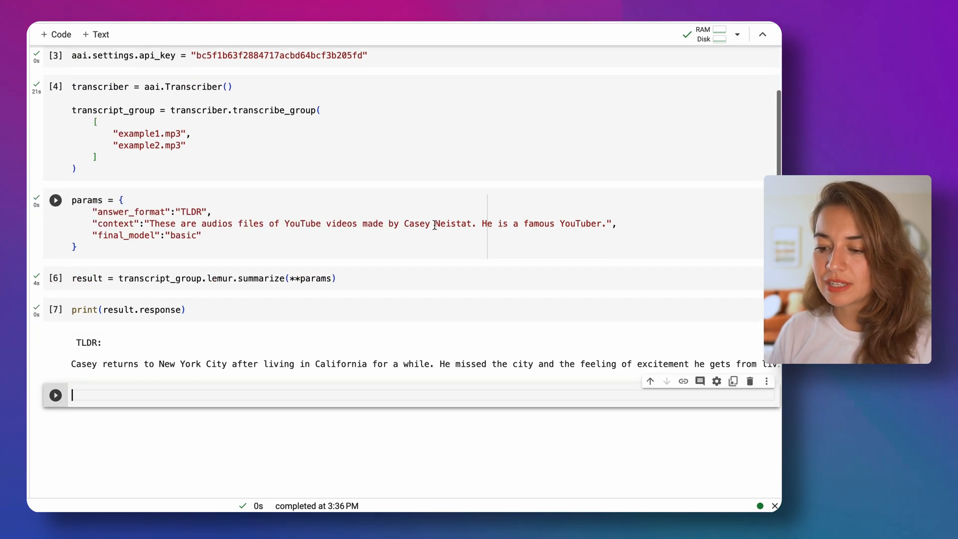
{"action": "scroll", "scroll_direction": "down", "scroll_amount": 3}
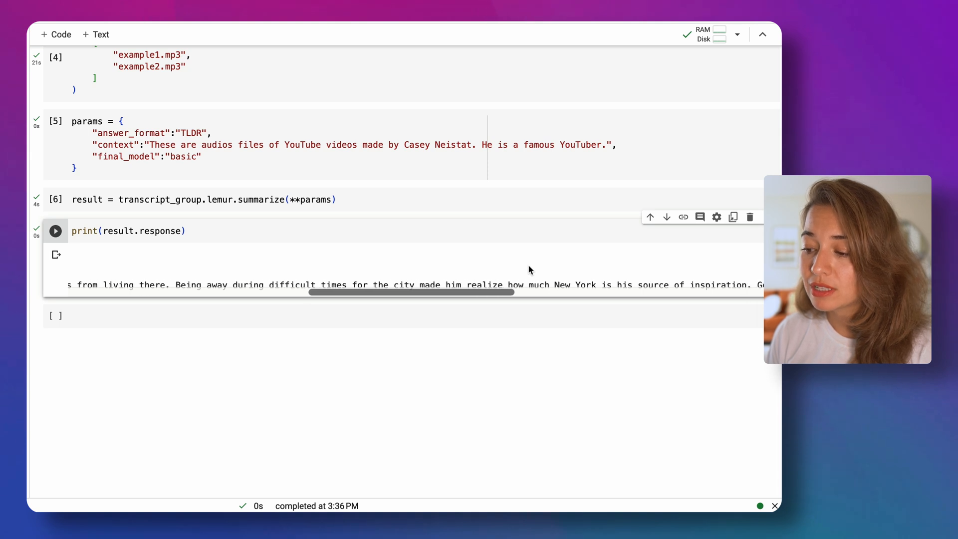
{"action": "scroll", "scroll_direction": "right", "scroll_amount": 3}
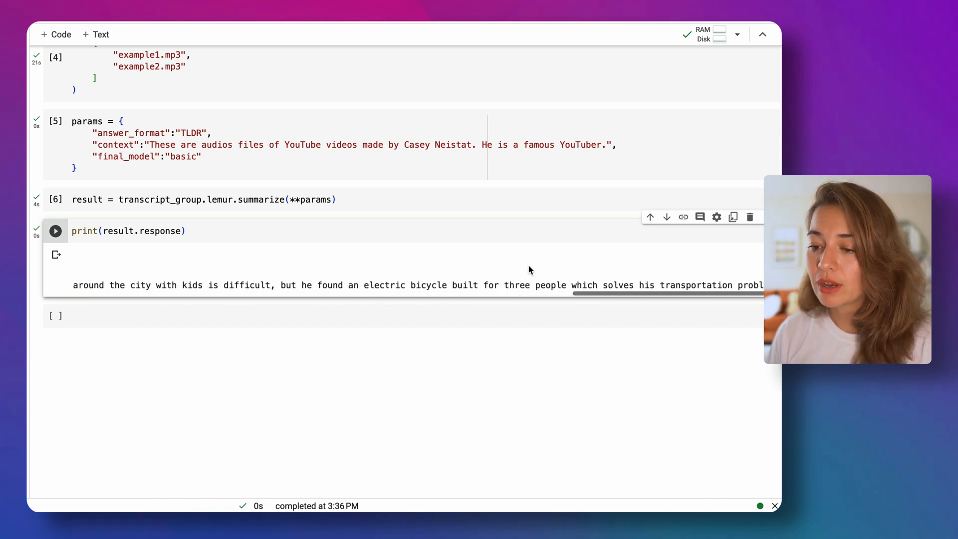
{"action": "double_click", "coordinate": [192, 170]}
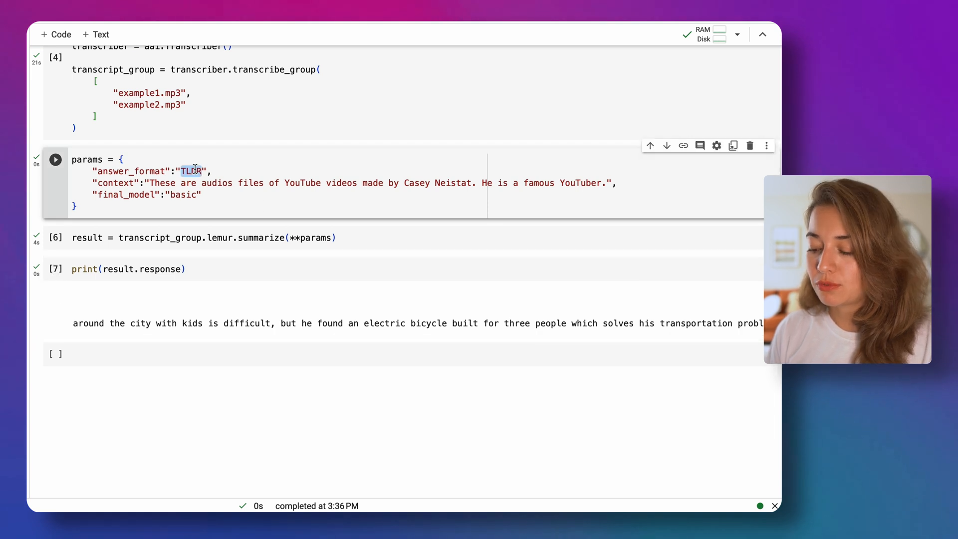
Change answer_format to "bullet points", rerun, and highlight part of the third bullet.
{"action": "type", "text": "bullet points"}
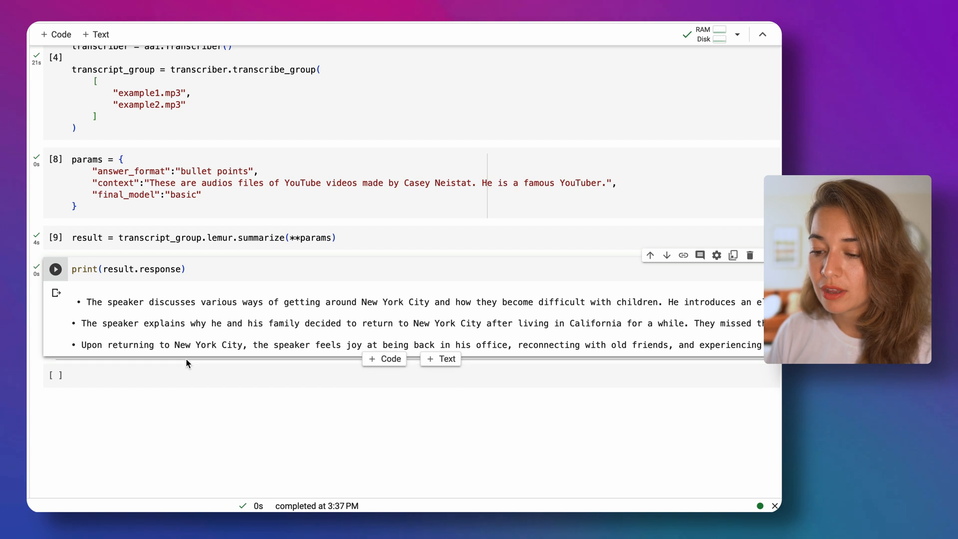
{"action": "left_click_drag", "start_coordinate": [81, 345], "coordinate": [361, 344]}
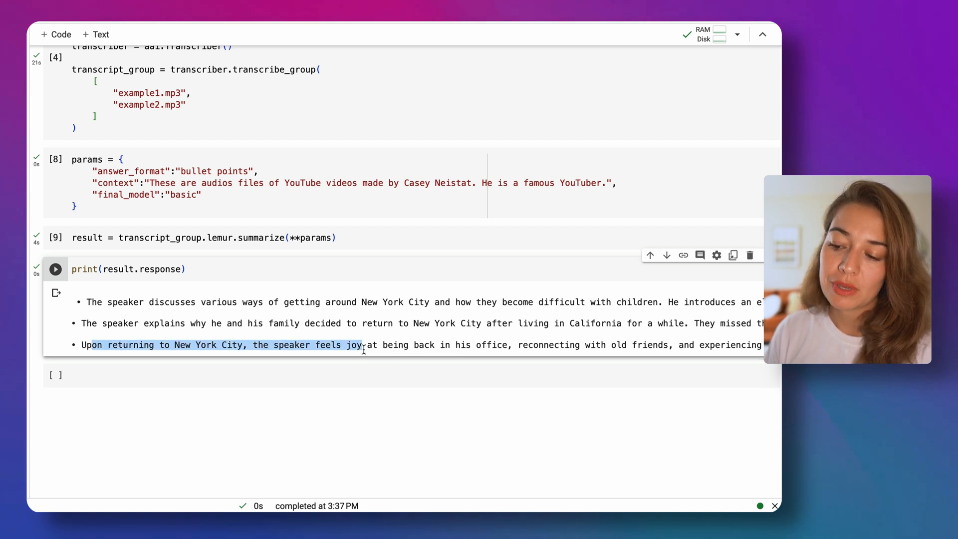
{"action": "left_click_drag", "start_coordinate": [361, 344], "coordinate": [503, 344]}
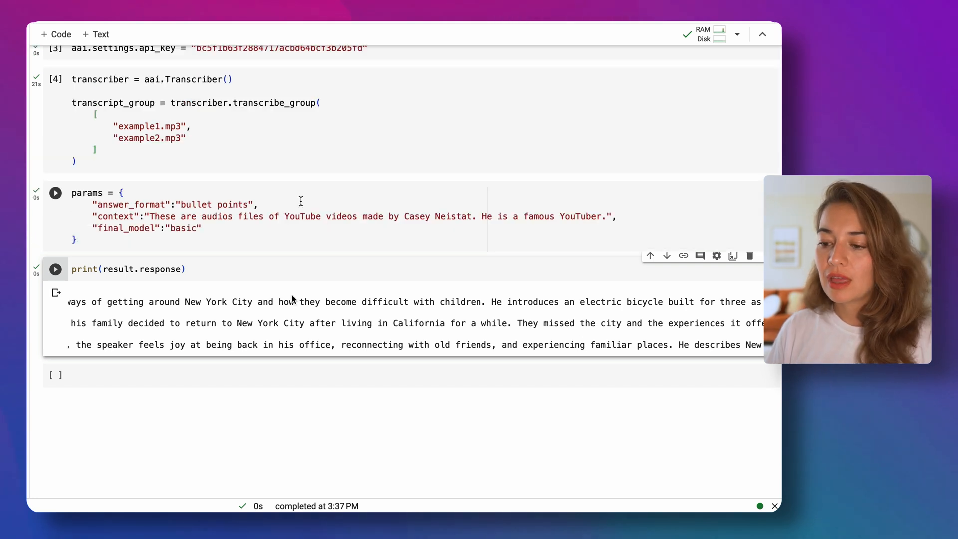
Change answer_format to "explain to a 5 year old", rerun and view the simpler summary.
{"action": "double_click", "coordinate": [196, 203]}
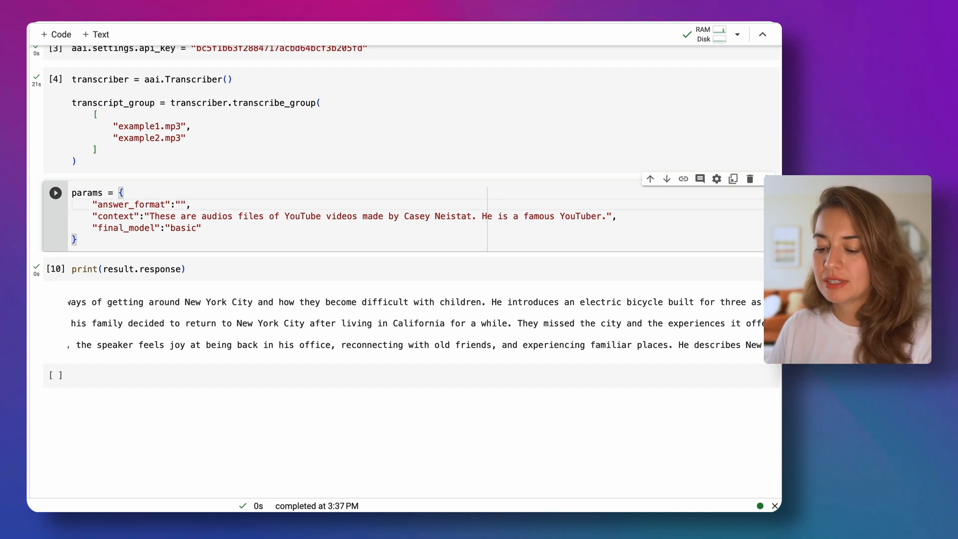
{"action": "type", "text": "explain to a"}
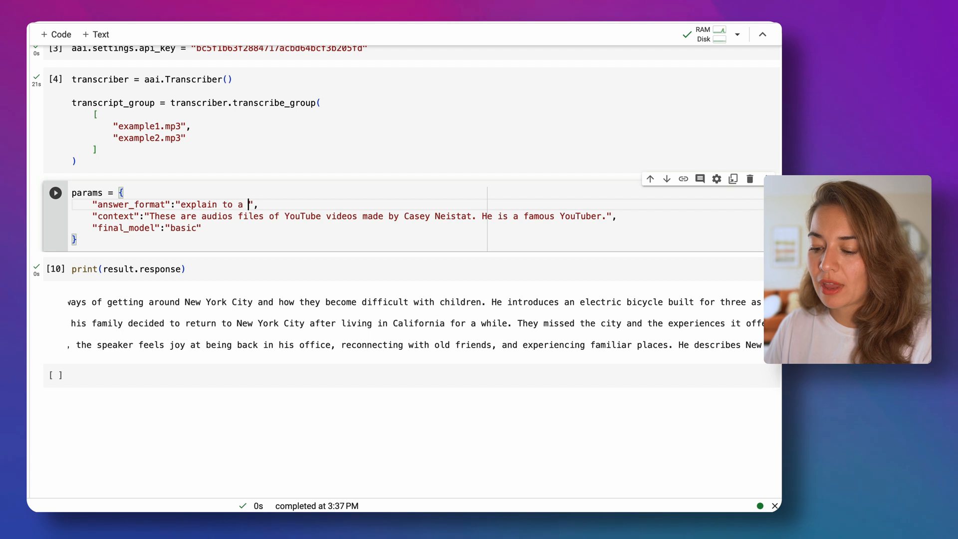
{"action": "type", "text": "5 year old"}
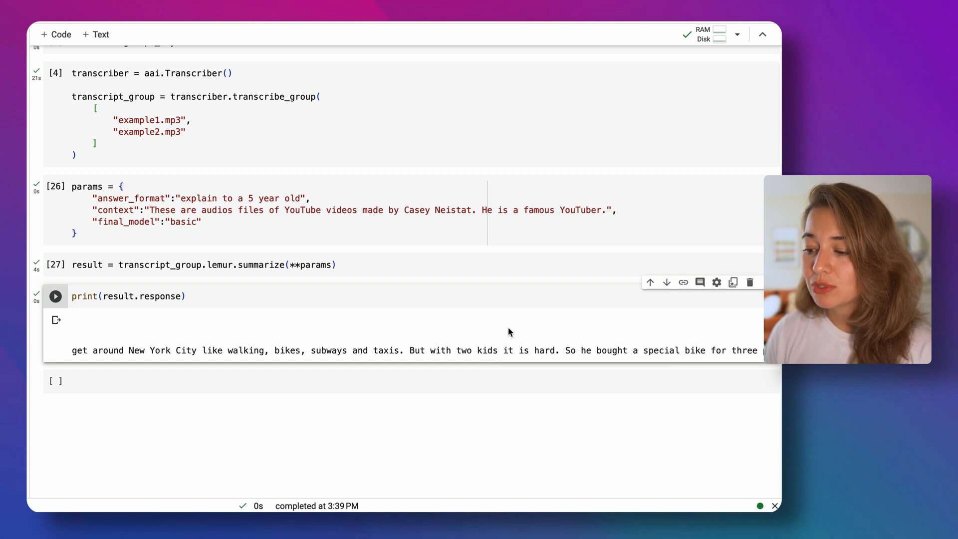
{"action": "scroll", "scroll_direction": "right", "scroll_amount": 3}
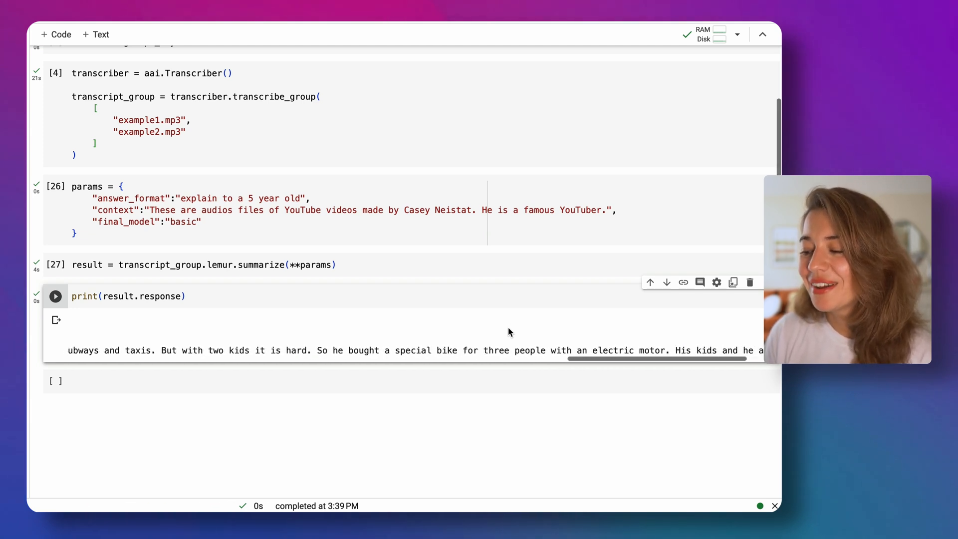